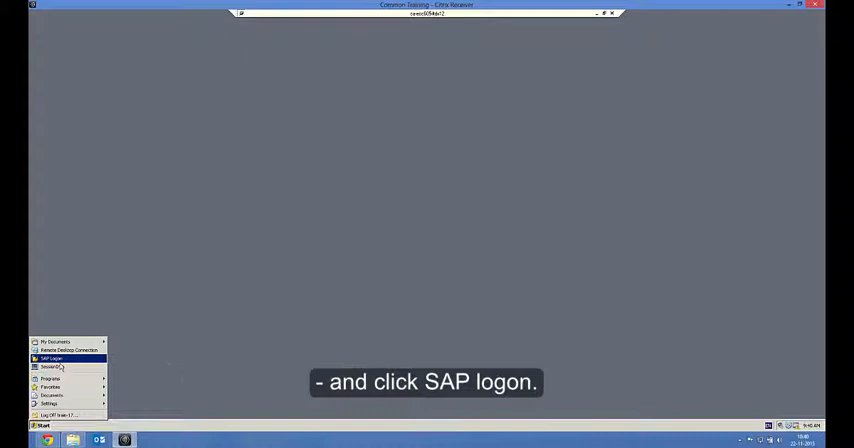
Launch SAP Logon from the Start menu on the Citrix training desktop.
{"action": "left_click", "coordinate": [55, 358]}
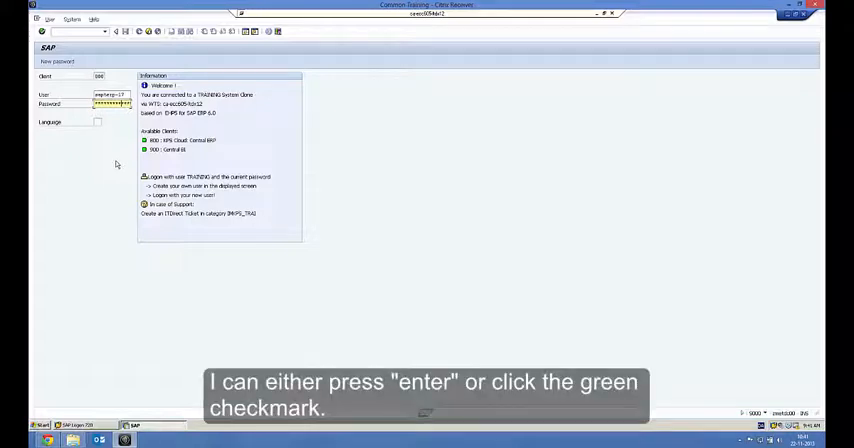
Confirm the entered client, user ID and password with the green checkmark.
{"action": "left_click", "coordinate": [28, 33]}
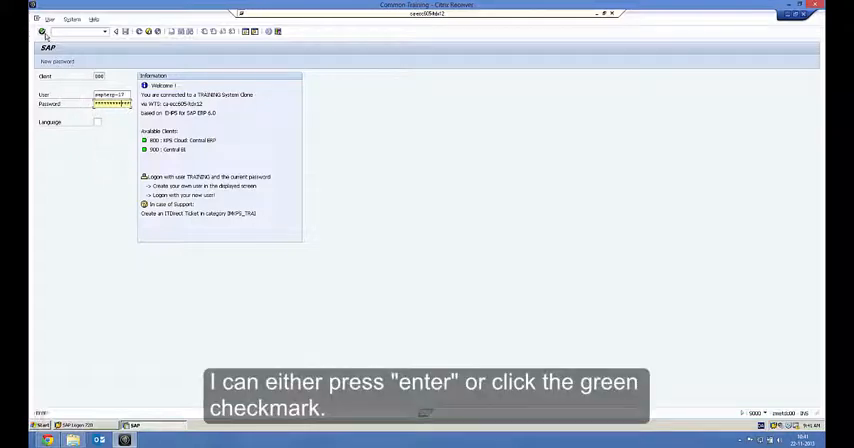